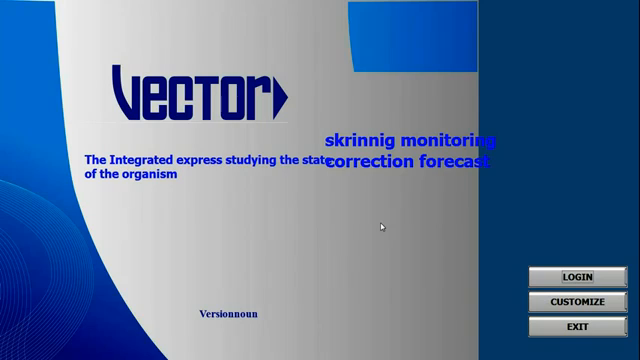
Log in from the Vector splash screen to reach the patient card workspace
left_click(573, 277)
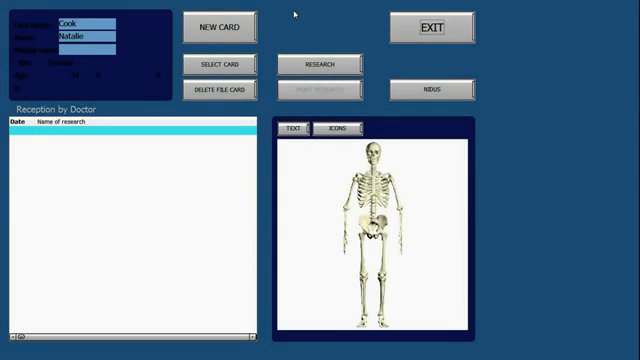
Create a new card for Anna Smith: born 1/6/1988, age 24, blood group II(A), female
left_click(231, 27)
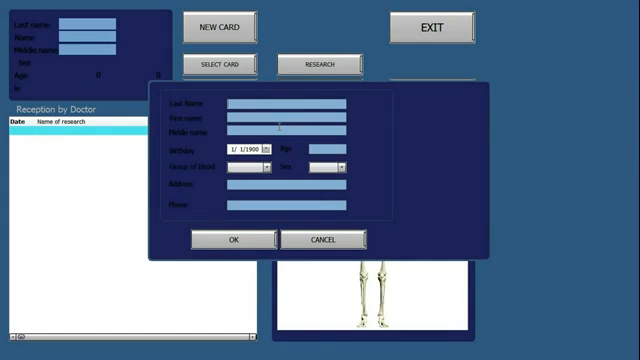
type("A")
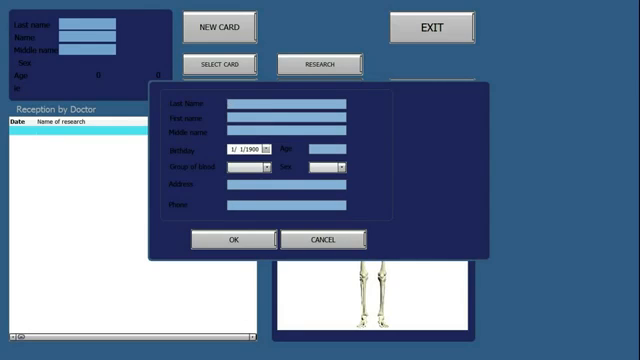
type("Smith")
type("Anna")
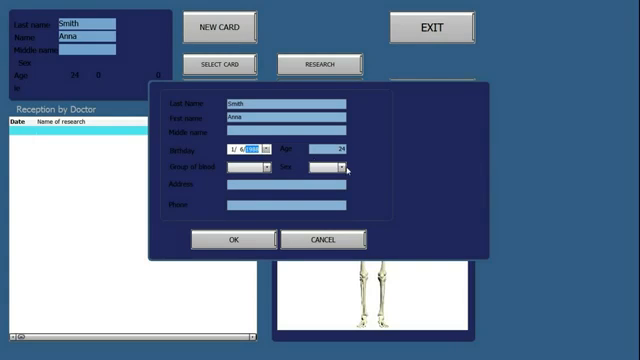
left_click(347, 168)
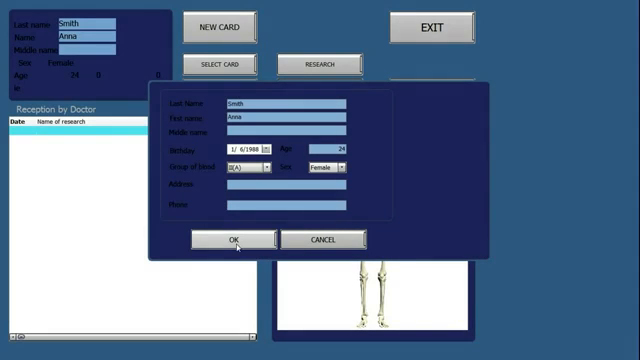
left_click(233, 239)
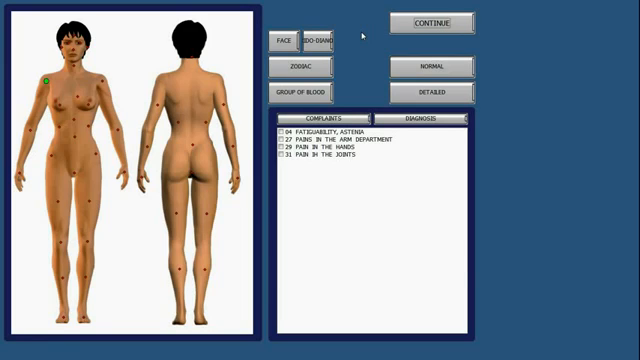
Mark complaint 43, Pains in the Abdomen Tract, for the abdomen point
left_click(44, 78)
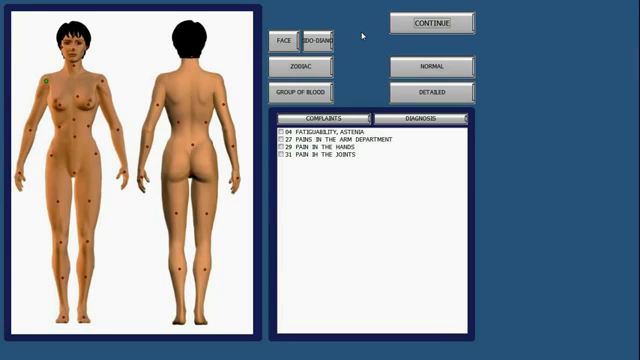
mouse_move(240, 60)
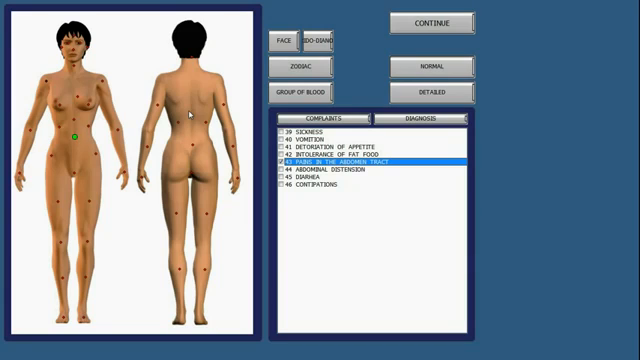
Show the FACE guide's eye-area drawing of kidney and bladder signs
left_click(421, 120)
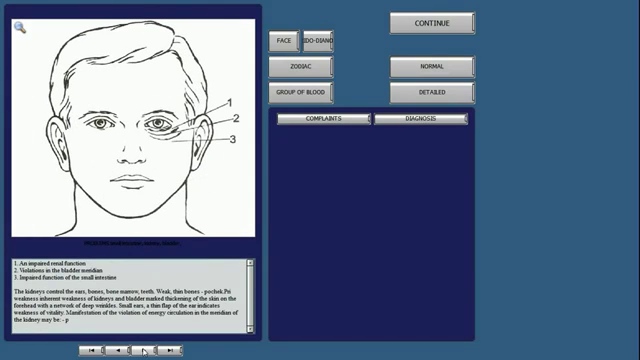
Page forward to the profile drawing of facial kidney-weakness signs
left_click(148, 349)
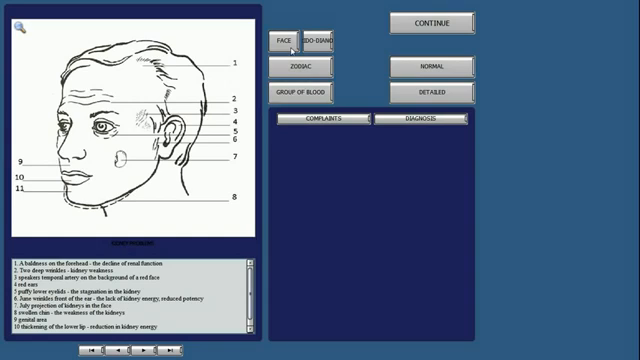
Page through the iris diagnostic images, ending on the Pisces zodiac description
left_click(314, 40)
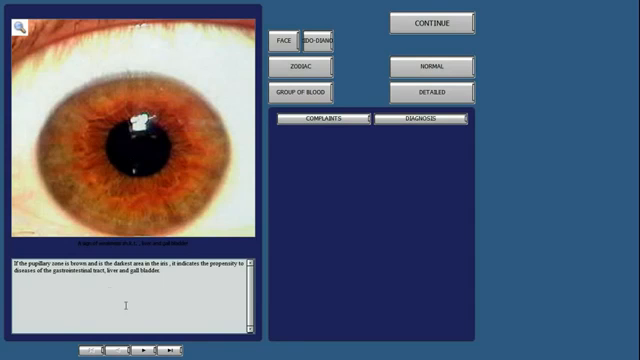
left_click(143, 349)
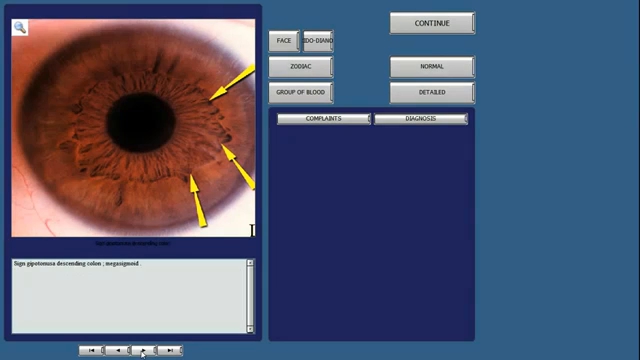
left_click(146, 349)
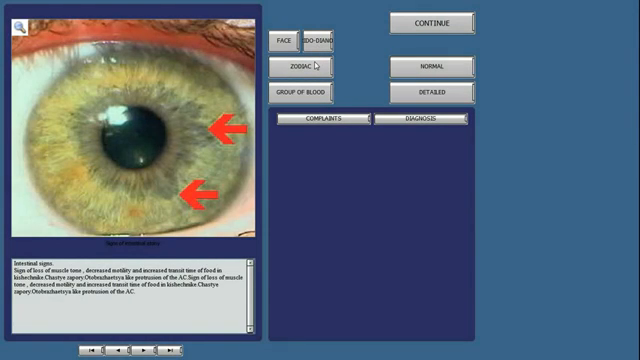
left_click(296, 66)
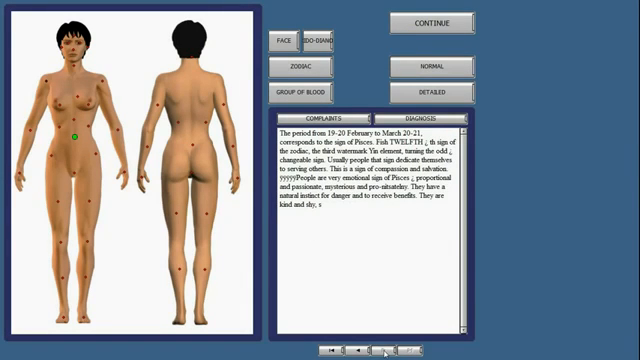
View another zodiac sign, then show the blood group III(B) health description
left_click(372, 263)
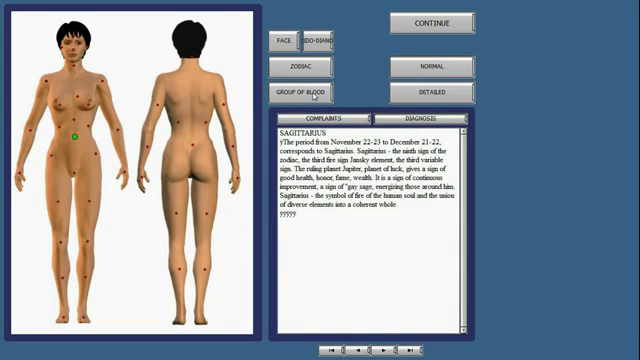
left_click(306, 92)
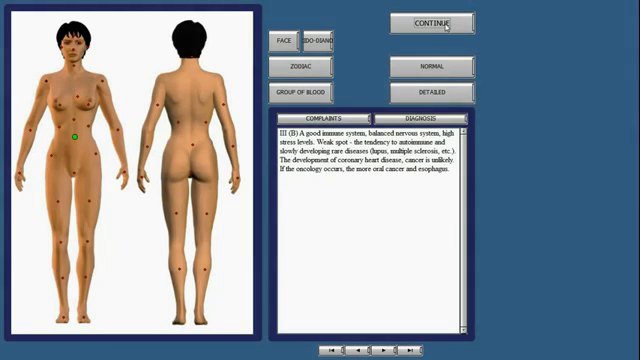
Preview head cross-section, sagittal thoracotomy and intestinal wall images in the Detailed scheme
left_click(433, 23)
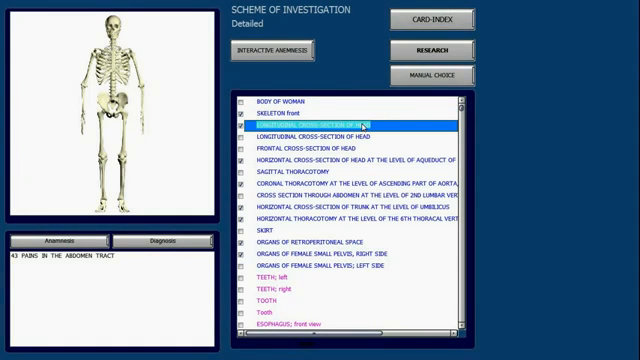
left_click(340, 131)
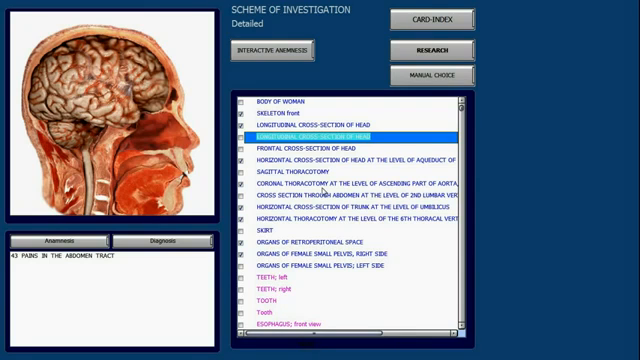
left_click(340, 174)
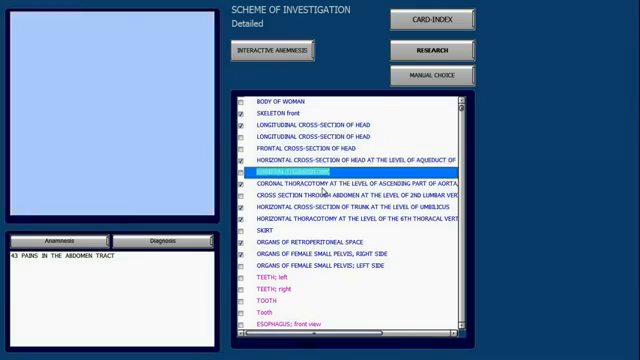
left_click(350, 235)
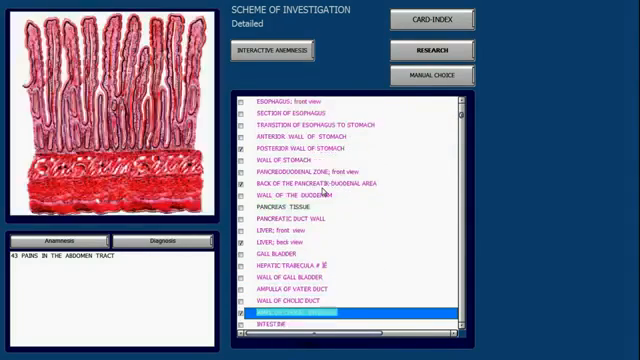
Scroll the organ list to preview bronchiolar epithelium, neck vessel and heart images
scroll("down", 3)
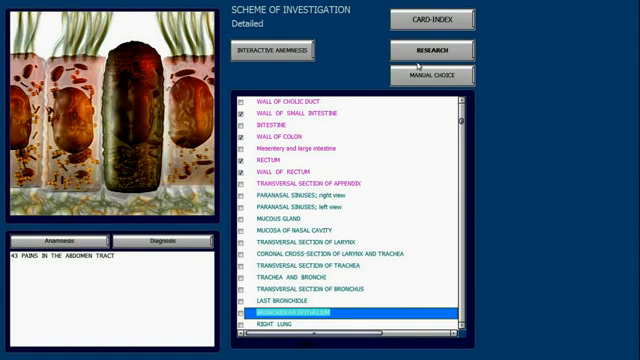
mouse_move(432, 166)
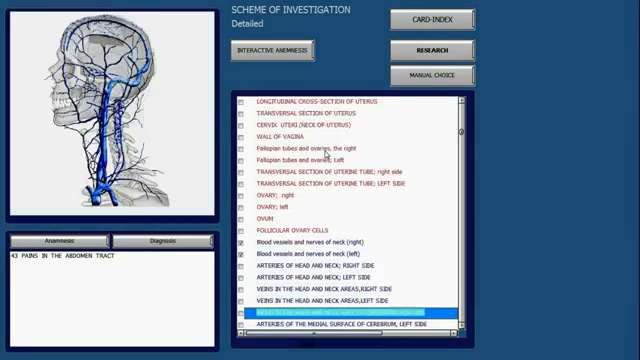
scroll("down", 3)
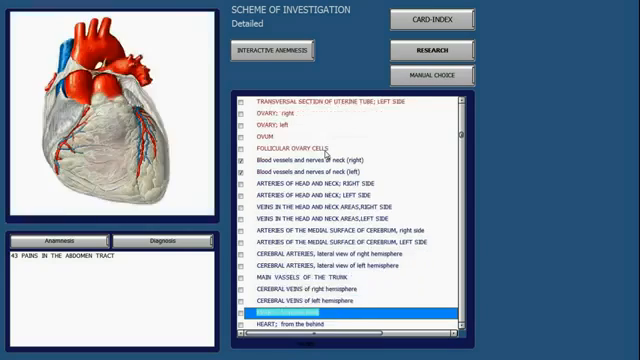
scroll("down", 3)
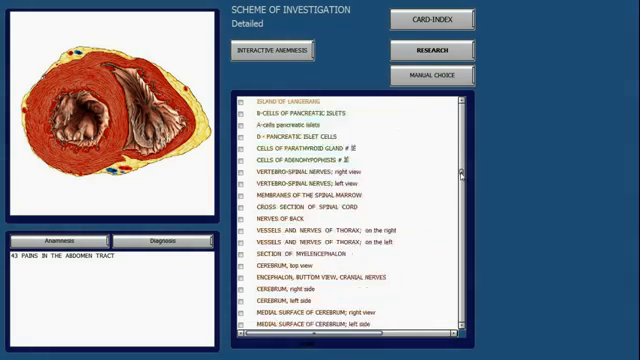
scroll("up", 3)
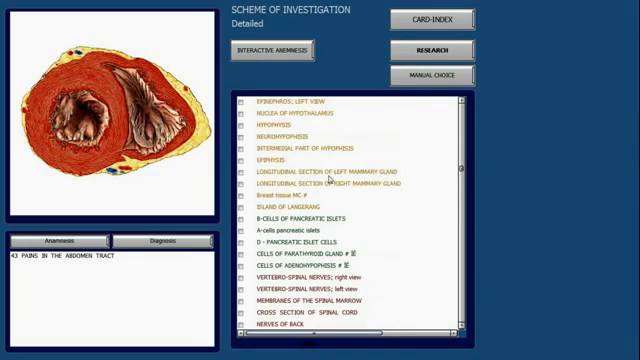